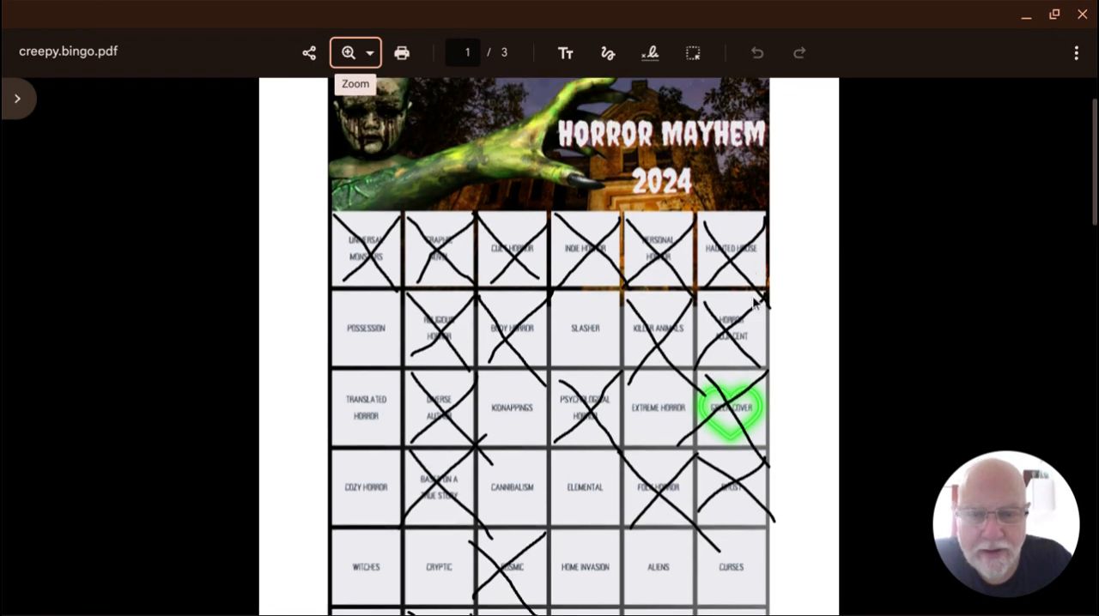
mouse_move(776, 287)
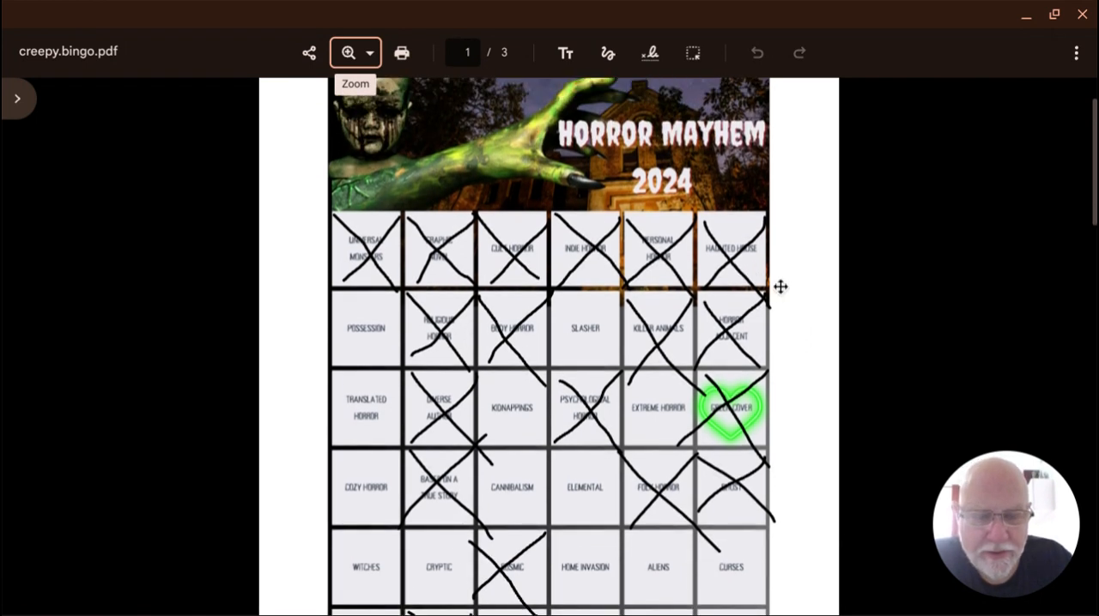
Step: Scroll the bingo card PDF down to bring its lower rows into view
scroll("down", 3)
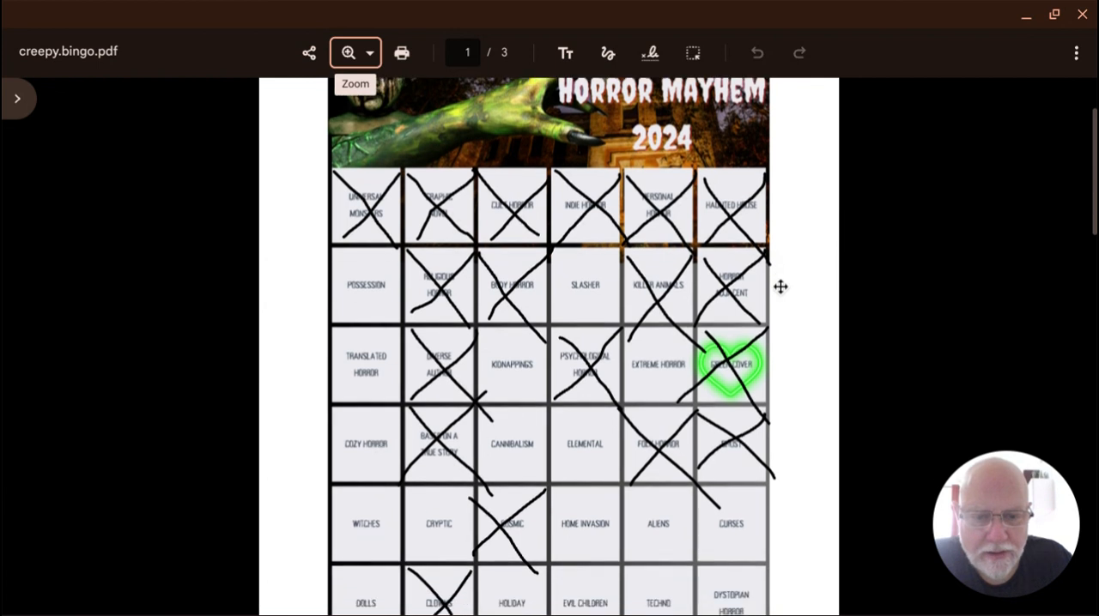
scroll("down", 3)
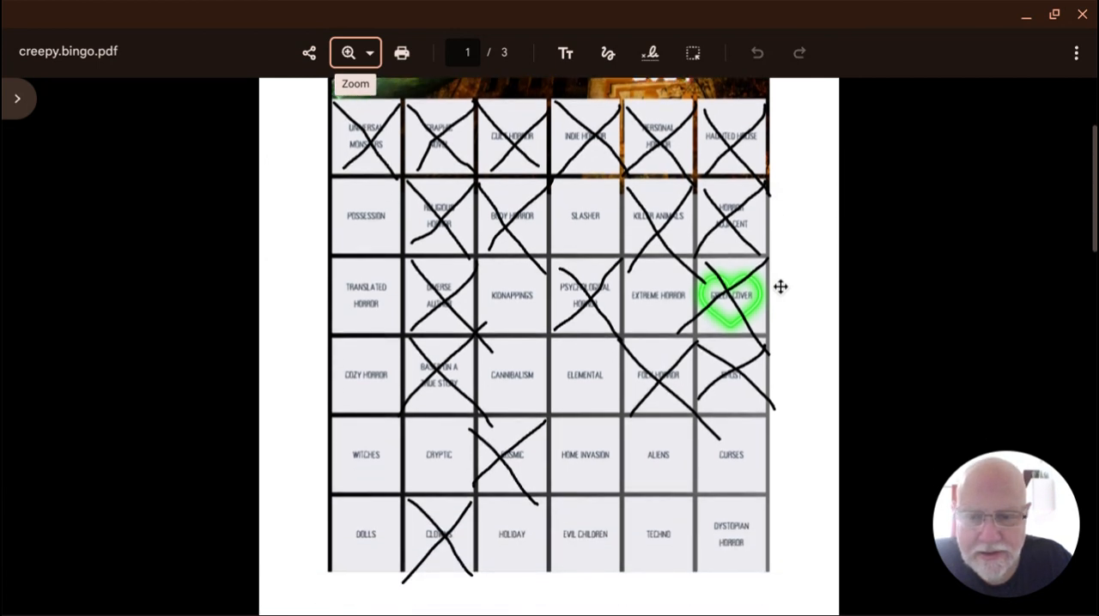
mouse_move(787, 284)
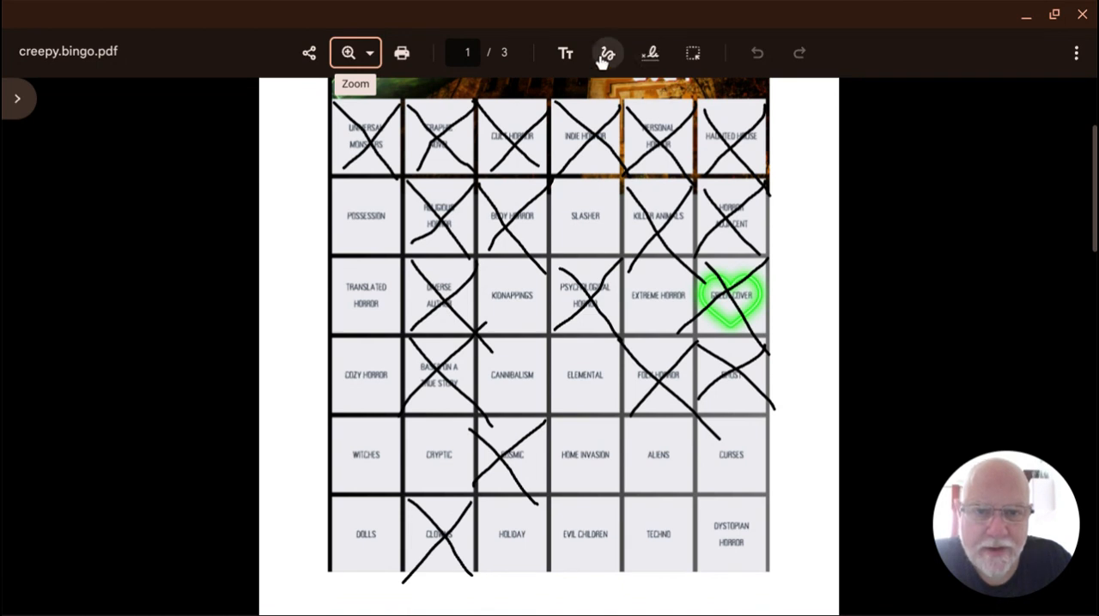
mouse_move(608, 53)
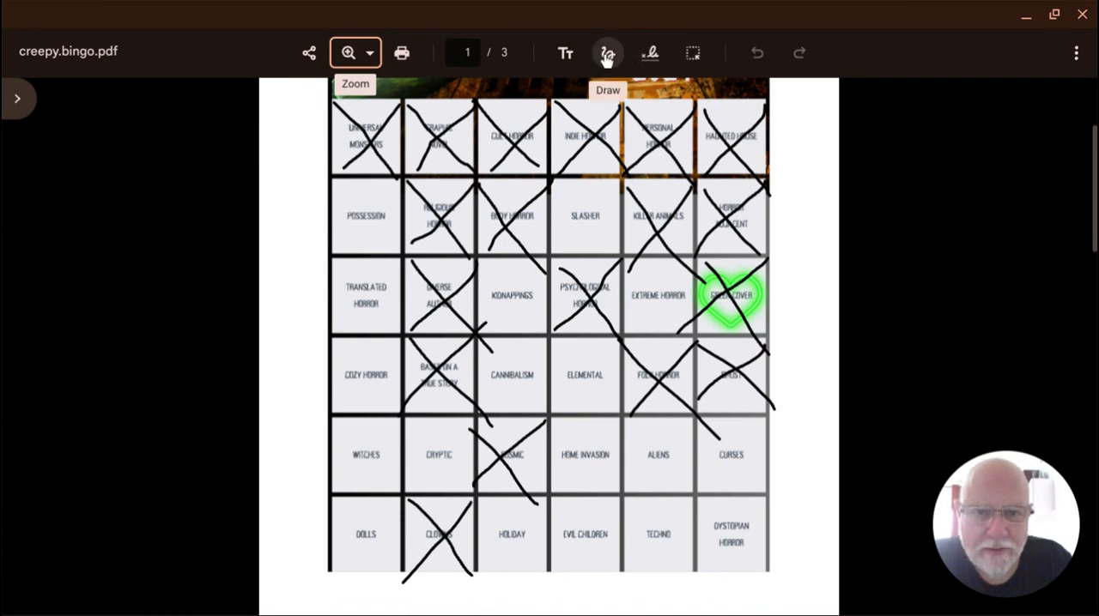
Step: Start drawing with the black pen and cross out the Cannibalism square
left_click(608, 52)
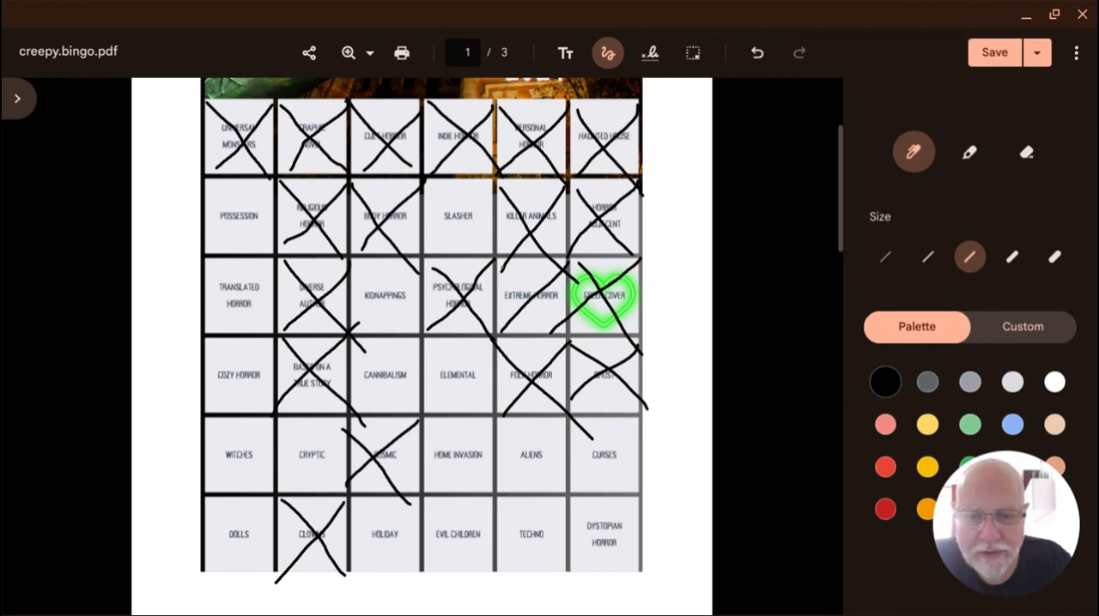
left_click_drag(501, 266, 558, 329)
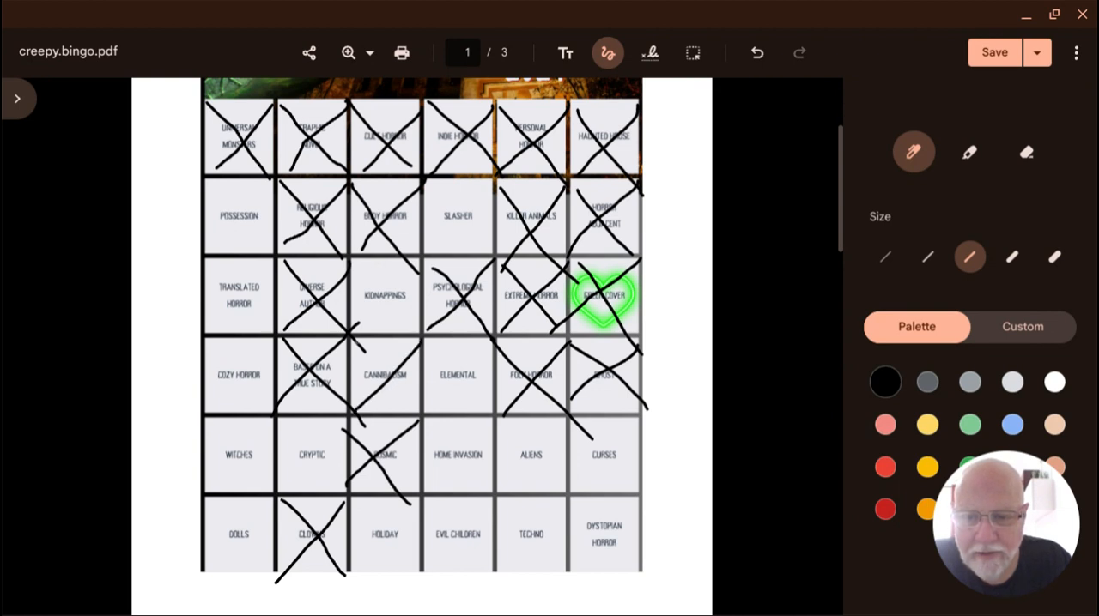
left_click_drag(353, 345, 409, 414)
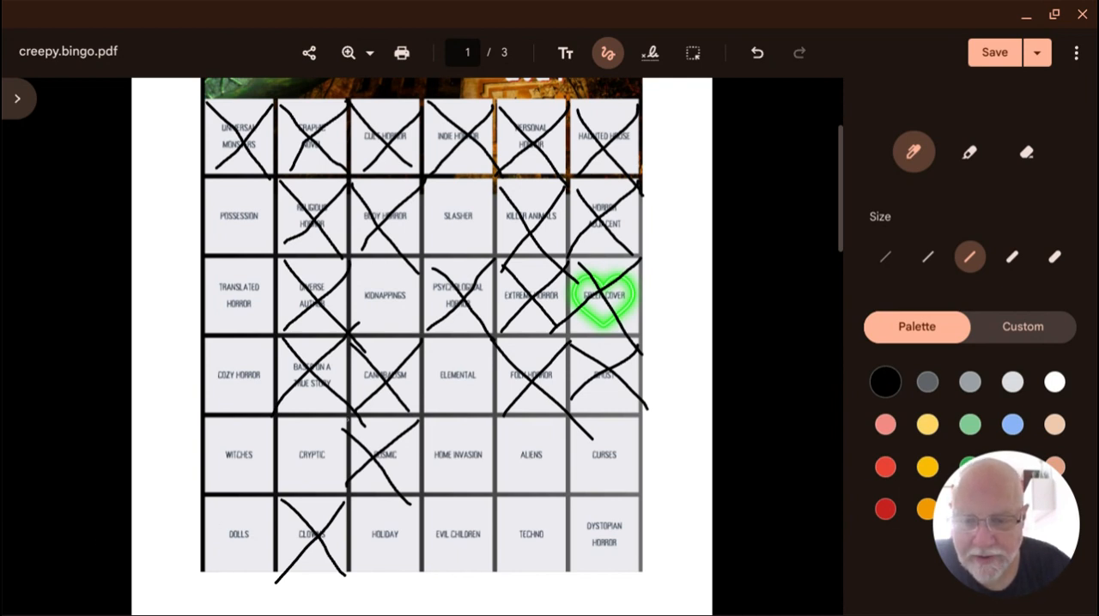
Step: Draw a black X stroke over another completed square among Cryptic and Aliens
left_click_drag(275, 426, 346, 494)
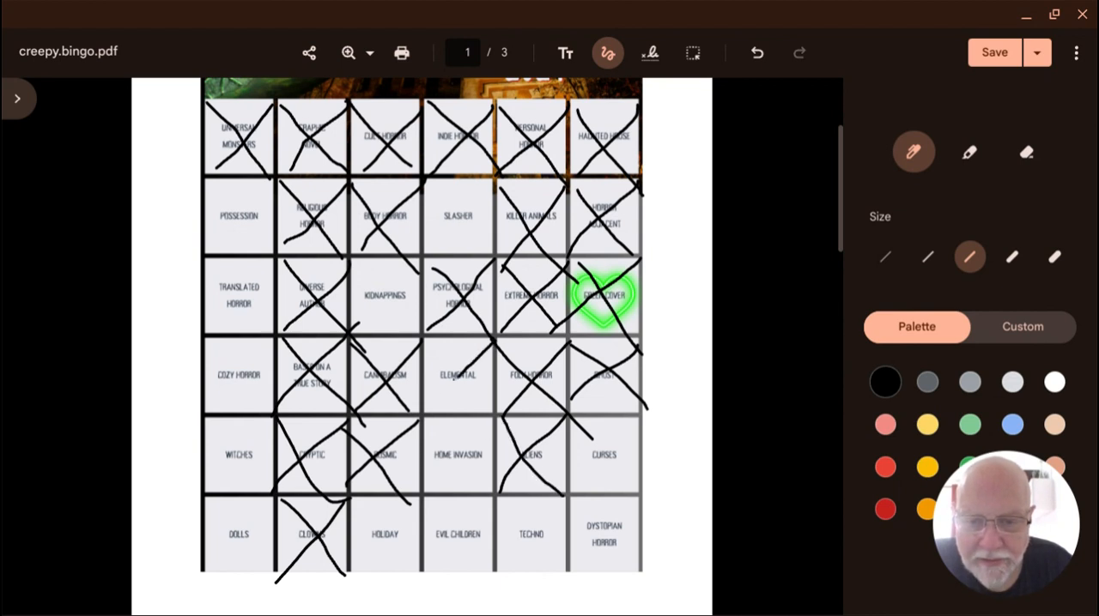
Step: Draw the final stroke completing the black X over the Elemental square
left_click_drag(420, 361, 463, 403)
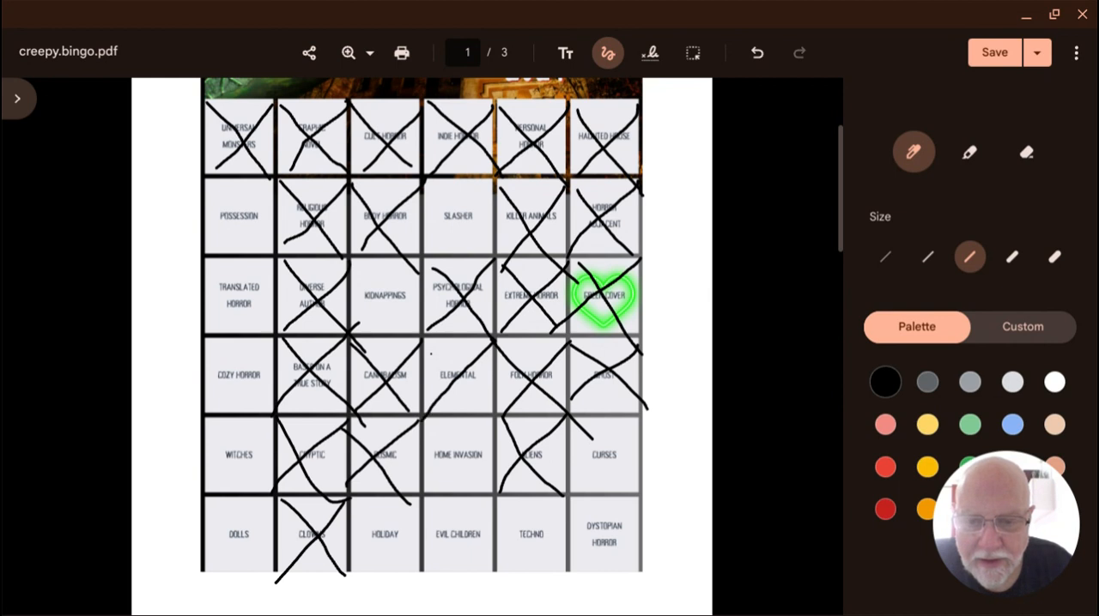